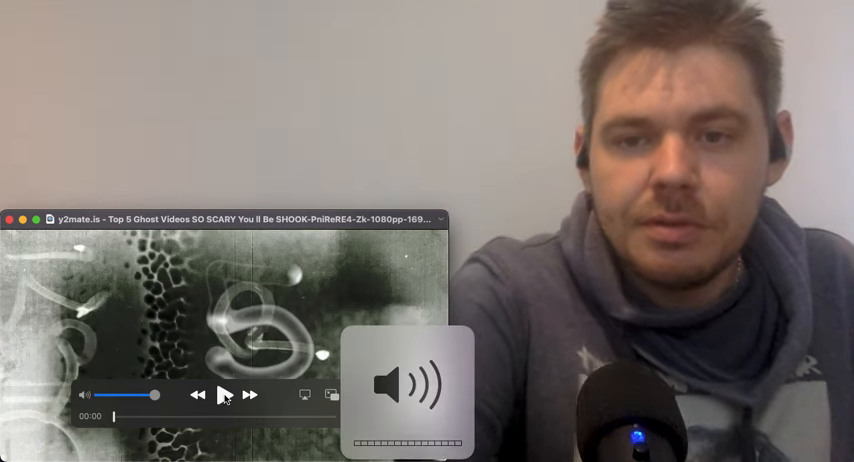
Play the ghost videos clip from its current point, pausing and resuming once while reacting
{"action": "left_click", "coordinate": [224, 396]}
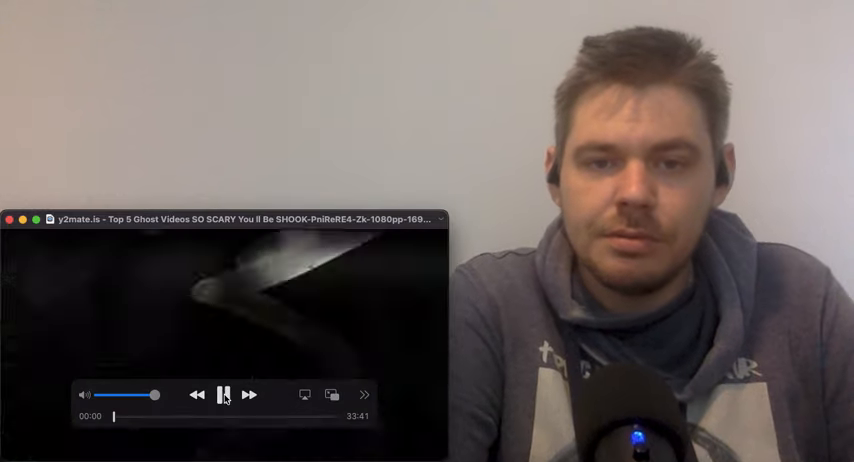
{"action": "left_click", "coordinate": [222, 394]}
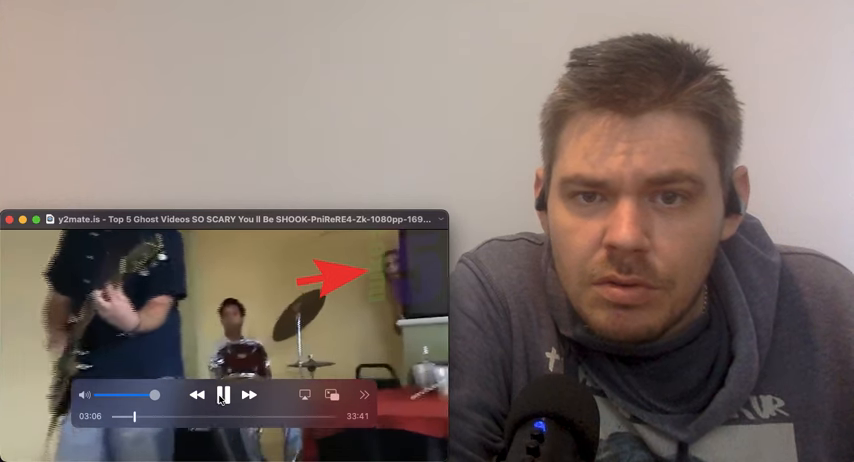
{"action": "left_click", "coordinate": [220, 396]}
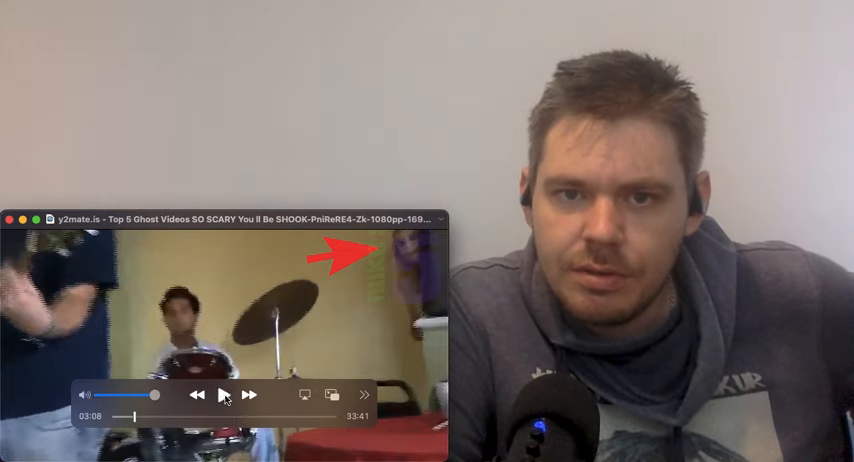
{"action": "left_click", "coordinate": [224, 396]}
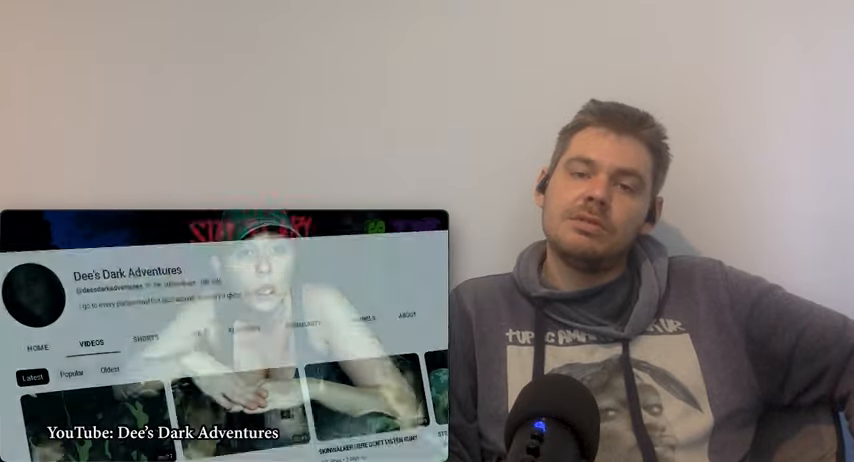
{"action": "scroll", "scroll_direction": "down", "scroll_amount": 3}
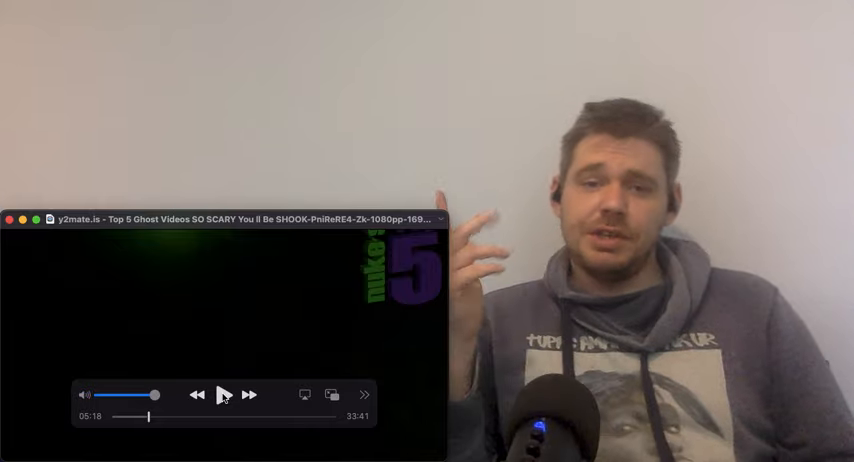
Resume the clip into the number five segment and pause it around the 5:48 mark
{"action": "left_click", "coordinate": [224, 394]}
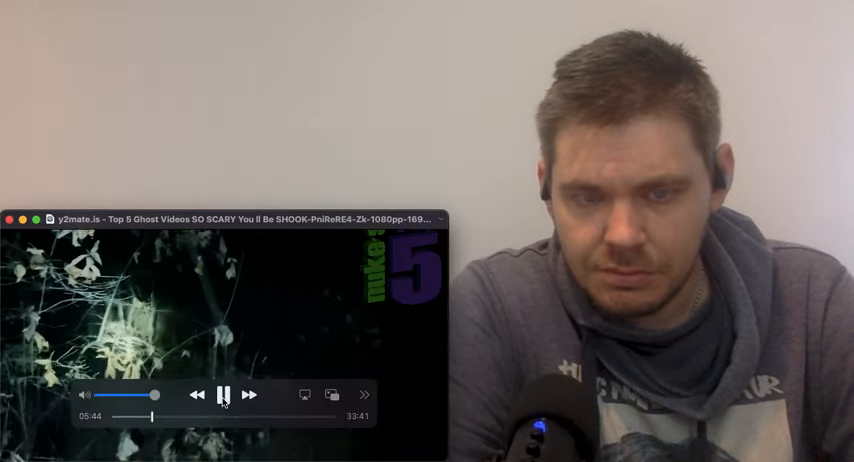
{"action": "left_click", "coordinate": [224, 396]}
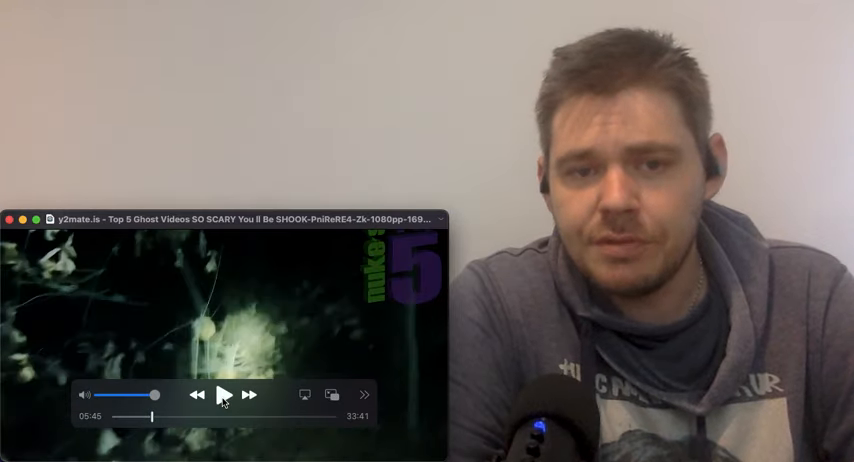